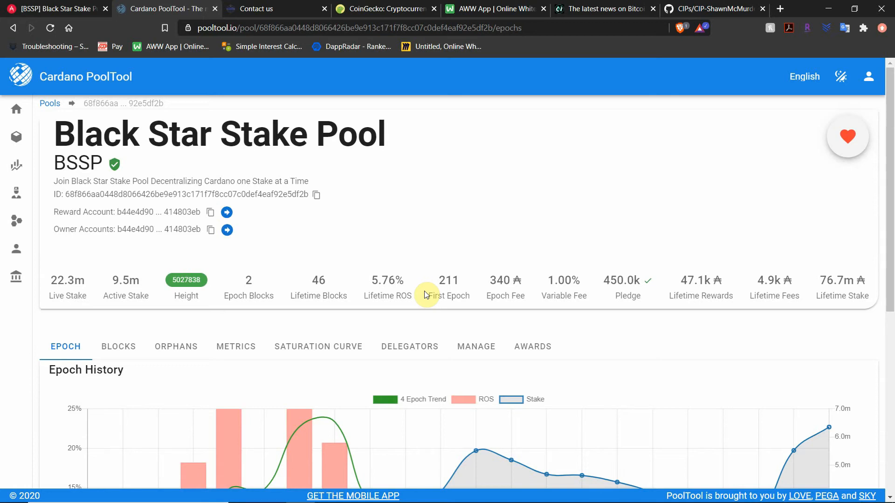
# - Scroll through BSSP's epoch history chart and table, then view the Orphans listing
pyautogui.scroll(-3)
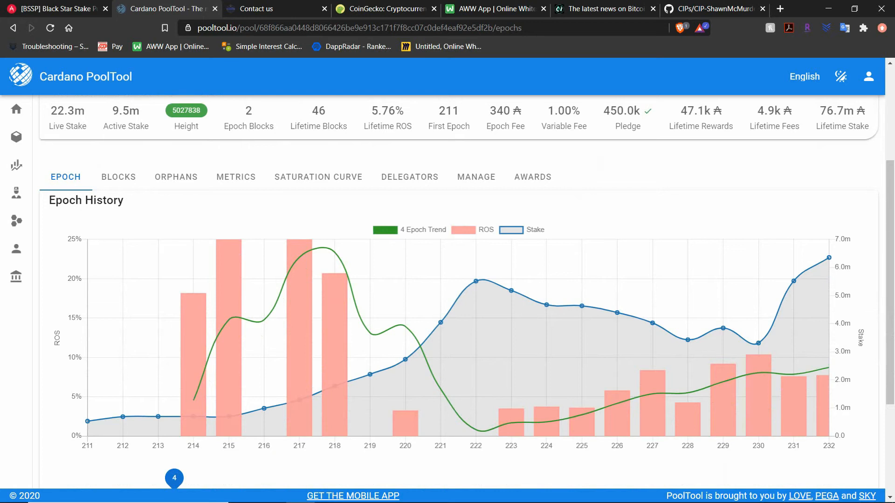
pyautogui.scroll(-3)
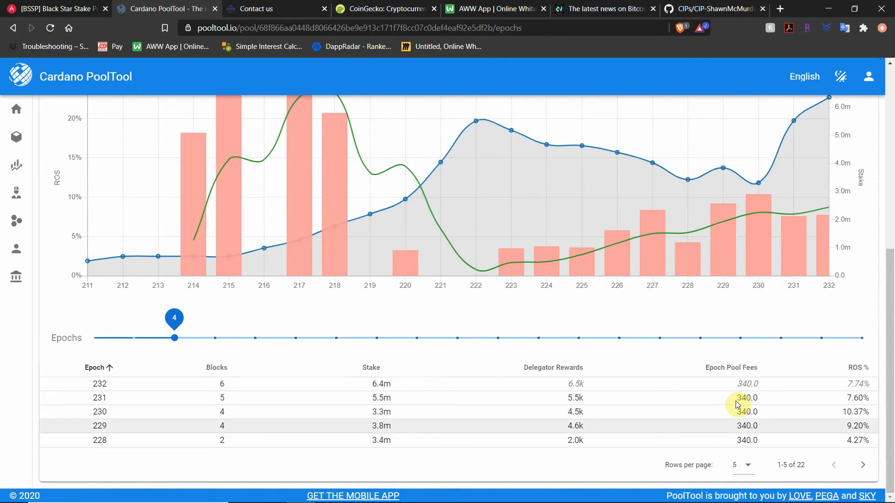
pyautogui.moveTo(746, 384)
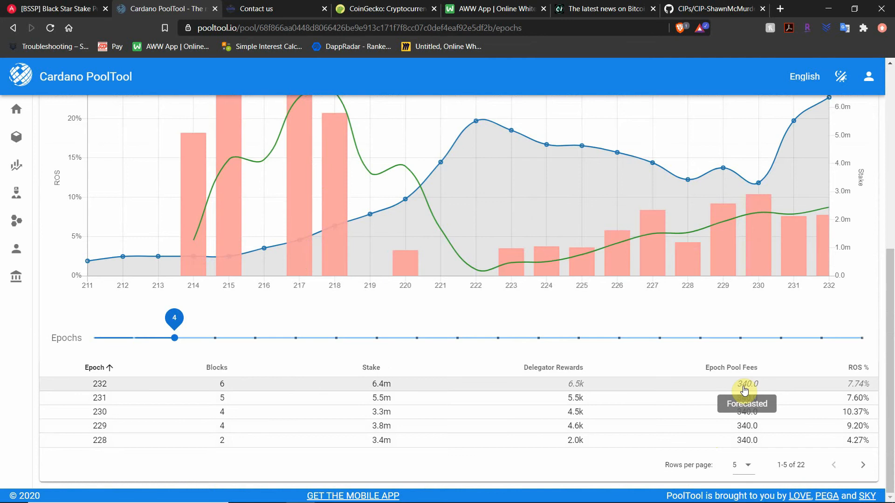
pyautogui.click(176, 347)
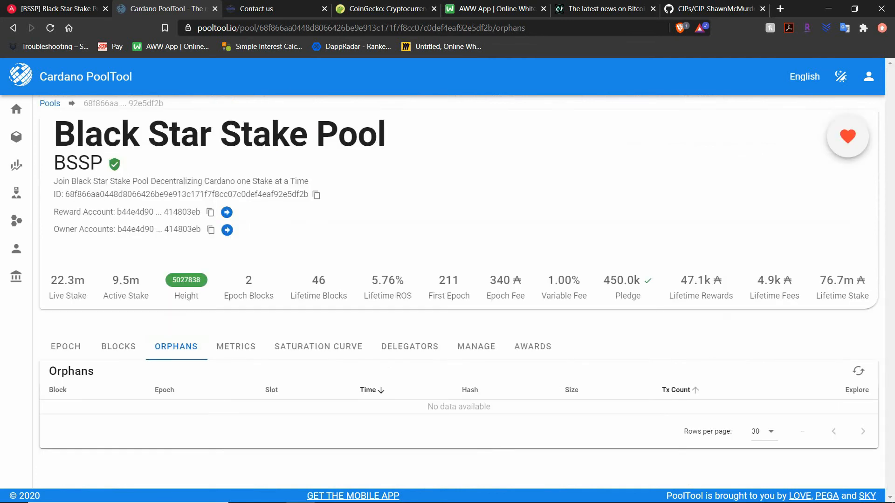
# - View BSSP's propagation delay and epoch 233 expected-blocks metrics, then the saturation curve
pyautogui.click(236, 347)
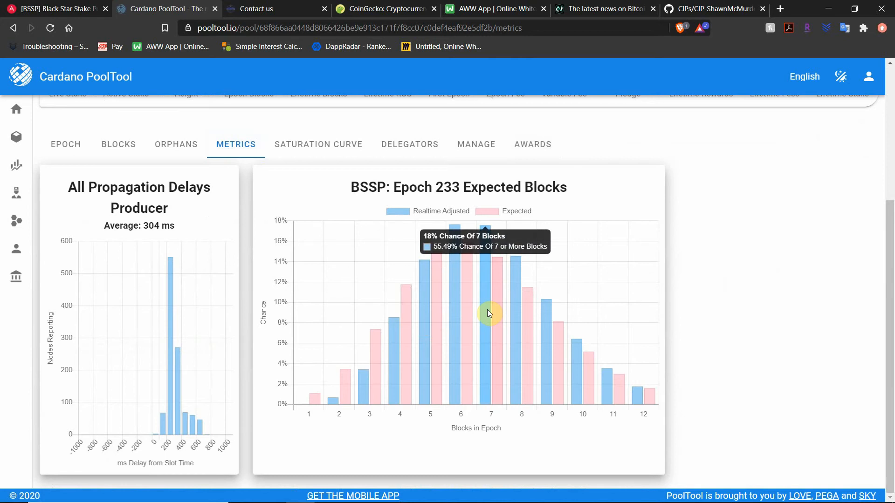
pyautogui.moveTo(515, 313)
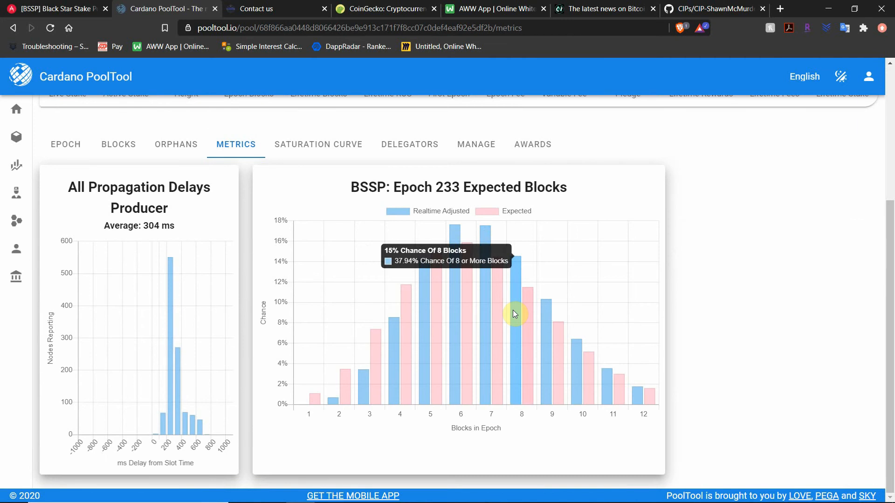
pyautogui.click(318, 143)
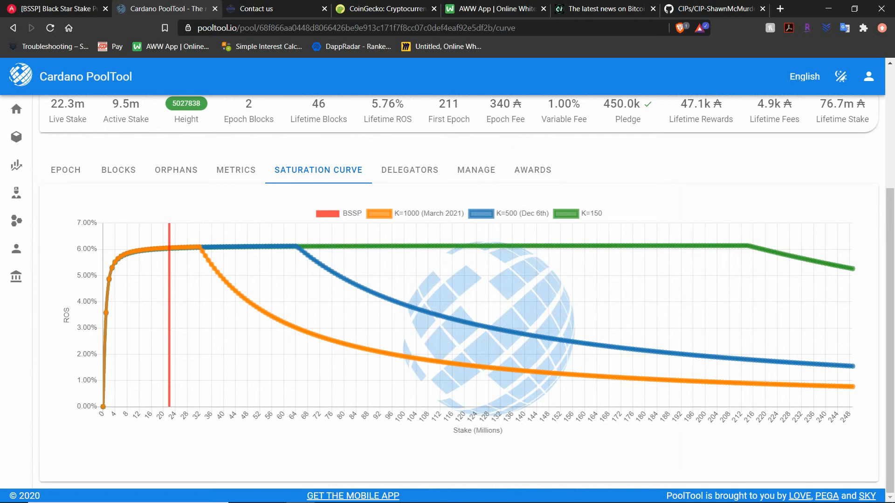
# - Switch from the saturation curve to BSSP's ADApools profile page
pyautogui.click(533, 170)
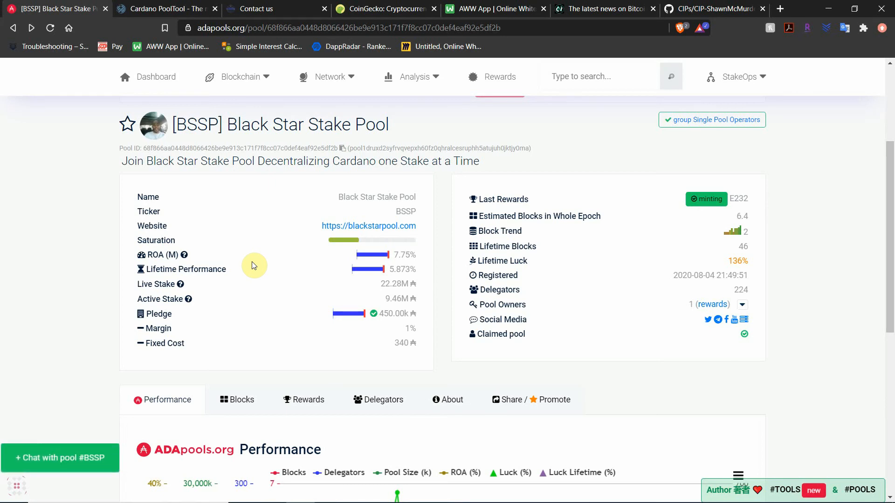
pyautogui.moveTo(2, 425)
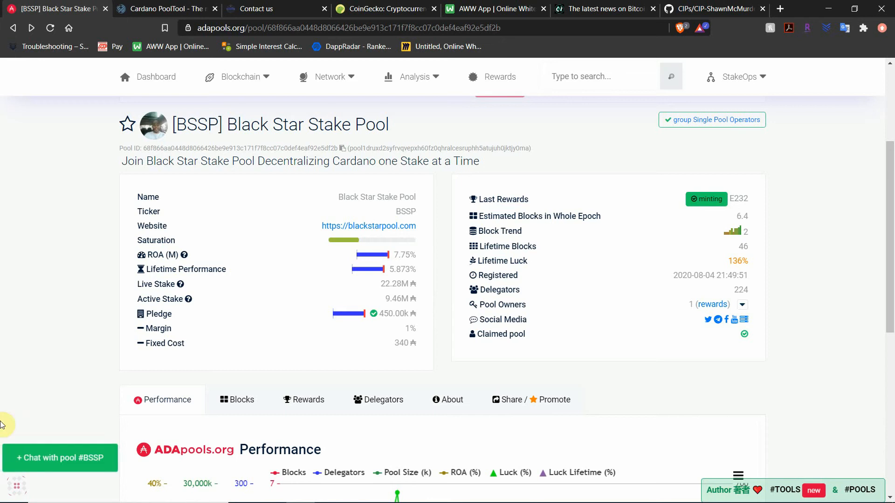
pyautogui.moveTo(57, 469)
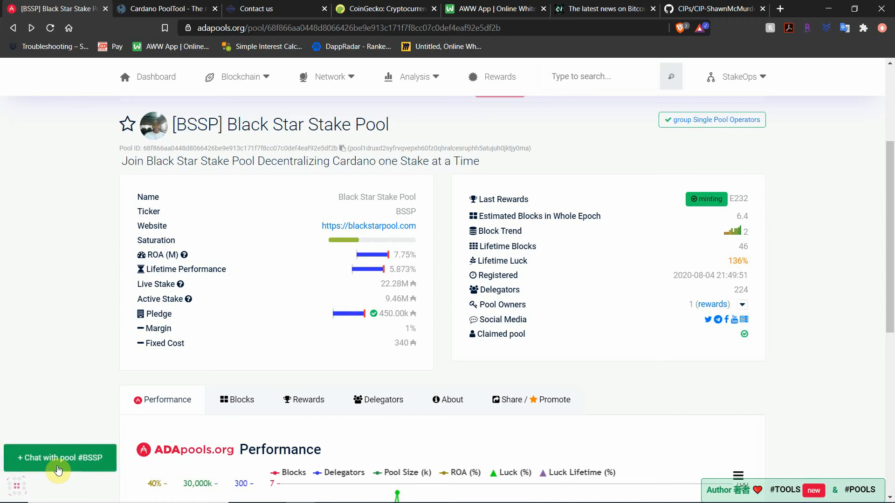
pyautogui.moveTo(753, 343)
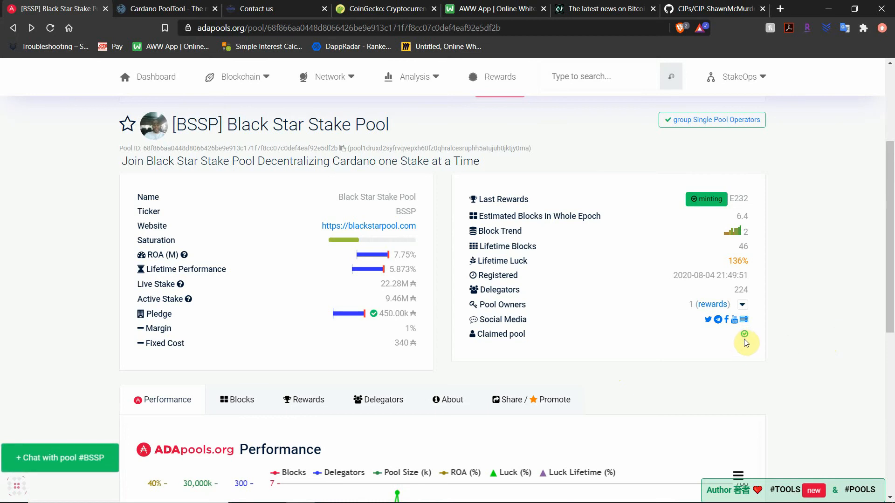
pyautogui.moveTo(739, 339)
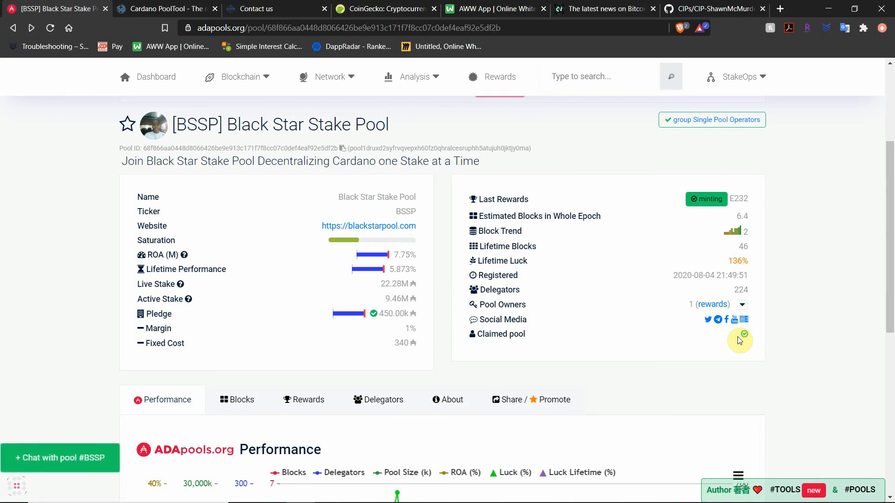
# - Scroll to BSSP's performance chart of blocks, delegators, pool size, ROA and luck
pyautogui.scroll(-3)
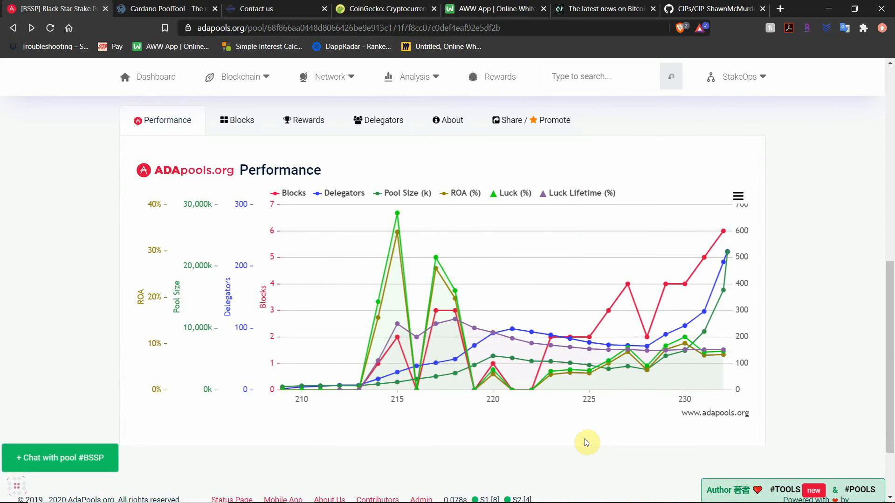
pyautogui.moveTo(679, 286)
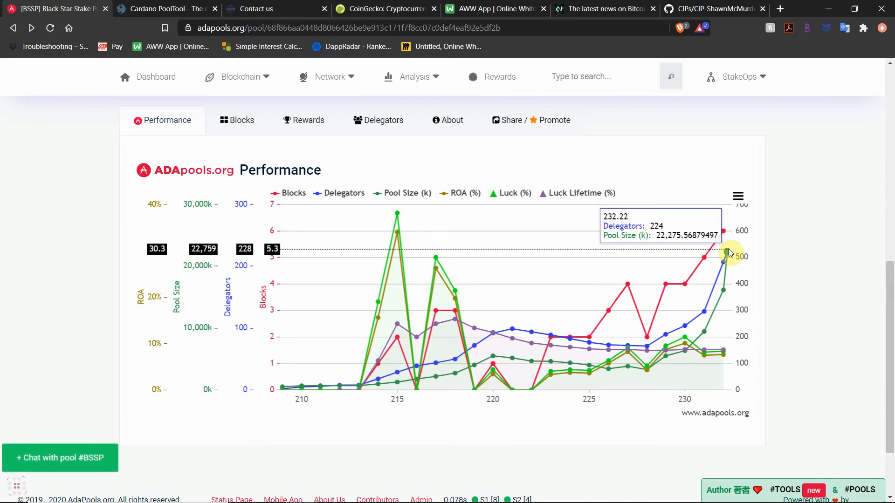
# - View BSSP's minted blocks chart and scroll through the per-block table
pyautogui.click(236, 119)
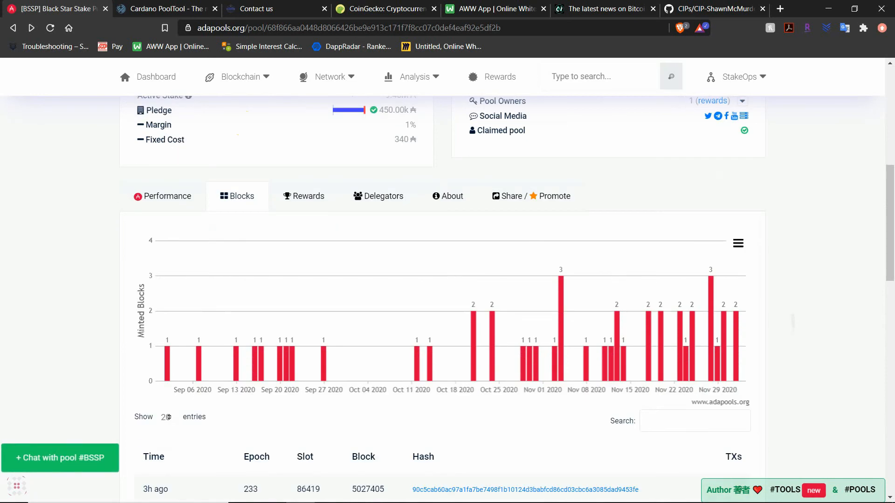
pyautogui.scroll(-3)
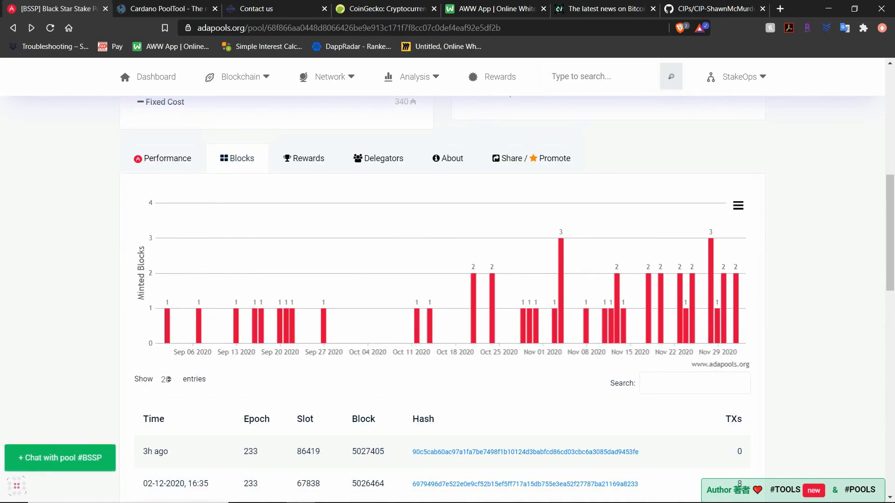
pyautogui.scroll(-3)
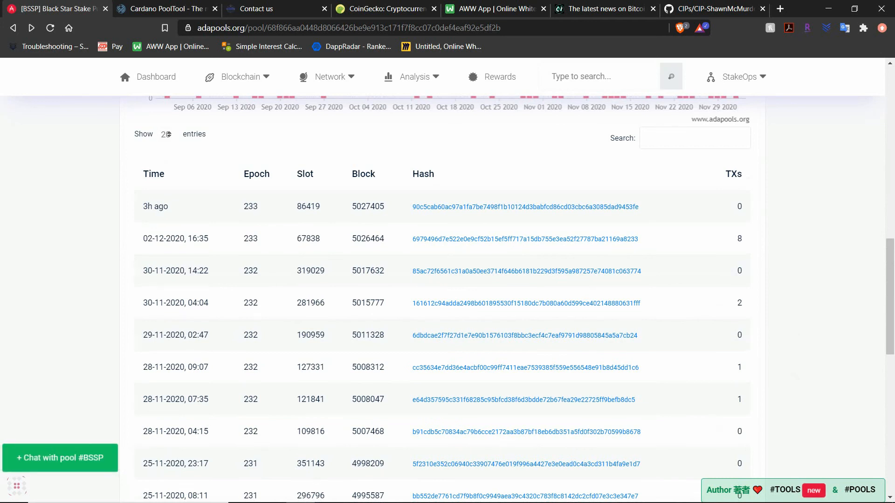
pyautogui.moveTo(693, 211)
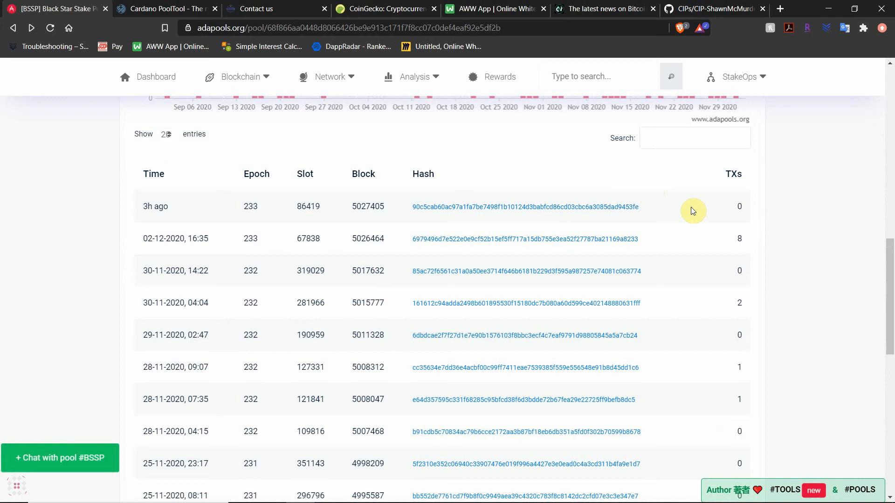
pyautogui.moveTo(709, 275)
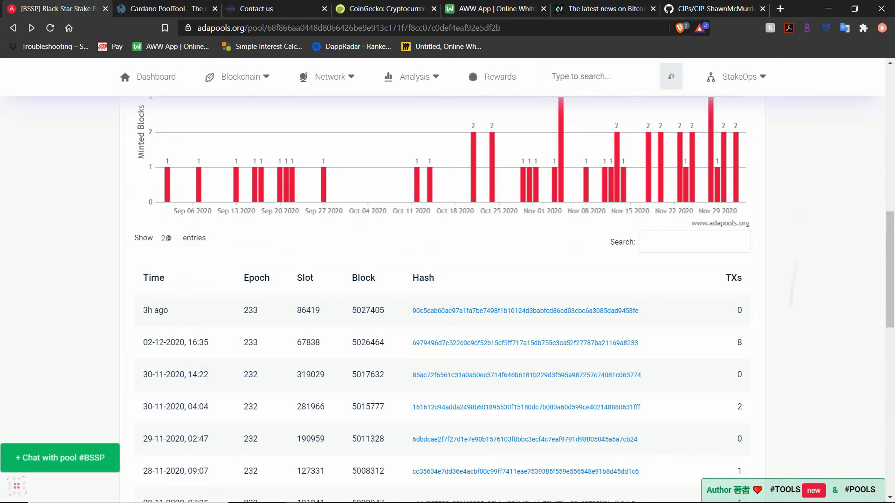
pyautogui.scroll(3)
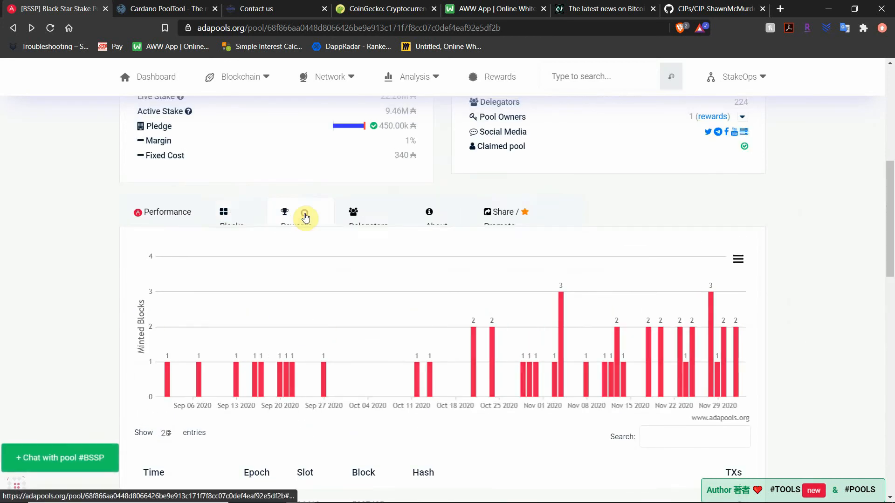
# - View BSSP's epoch 233 expected-blocks chart and per-epoch luck table for epochs 225–233
pyautogui.click(286, 213)
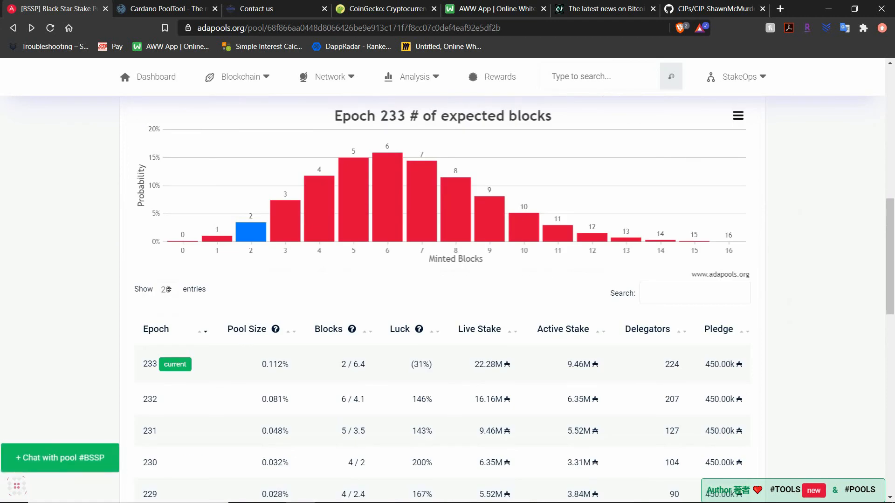
pyautogui.moveTo(166, 127)
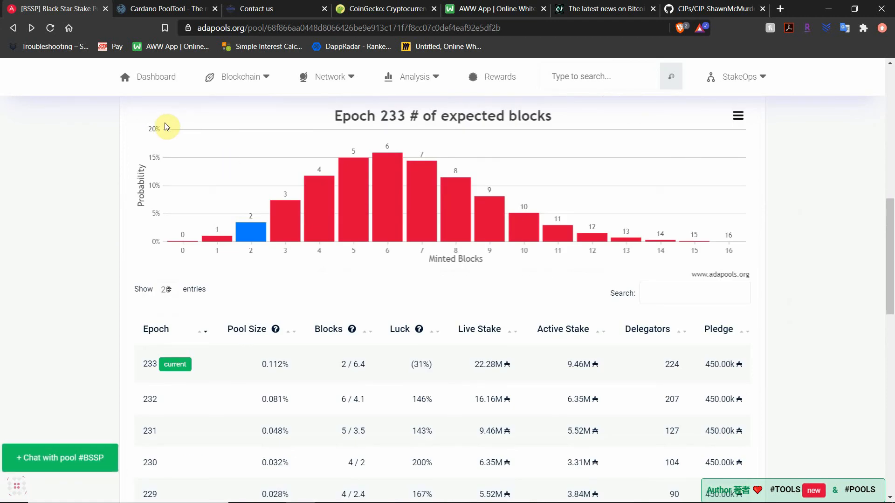
pyautogui.moveTo(397, 201)
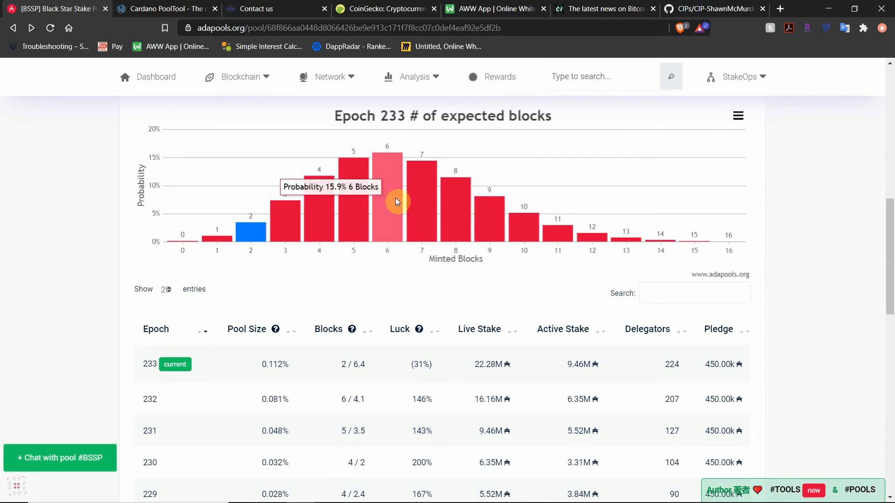
pyautogui.moveTo(410, 204)
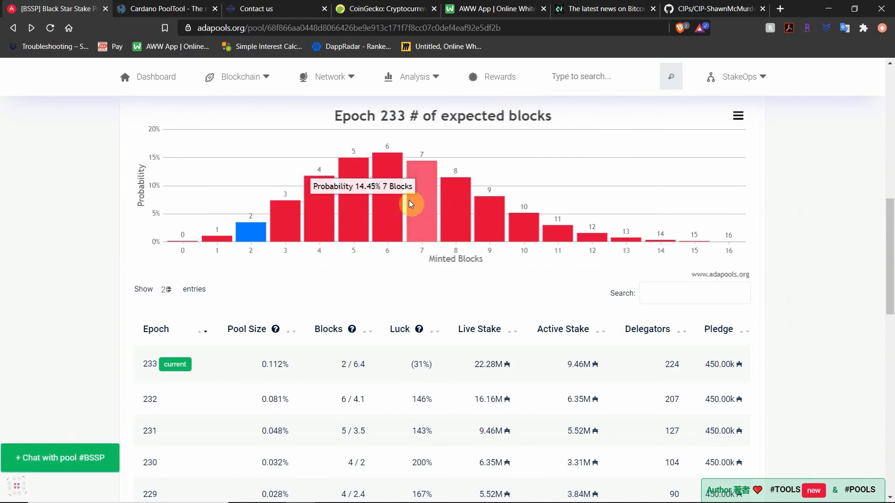
pyautogui.moveTo(431, 386)
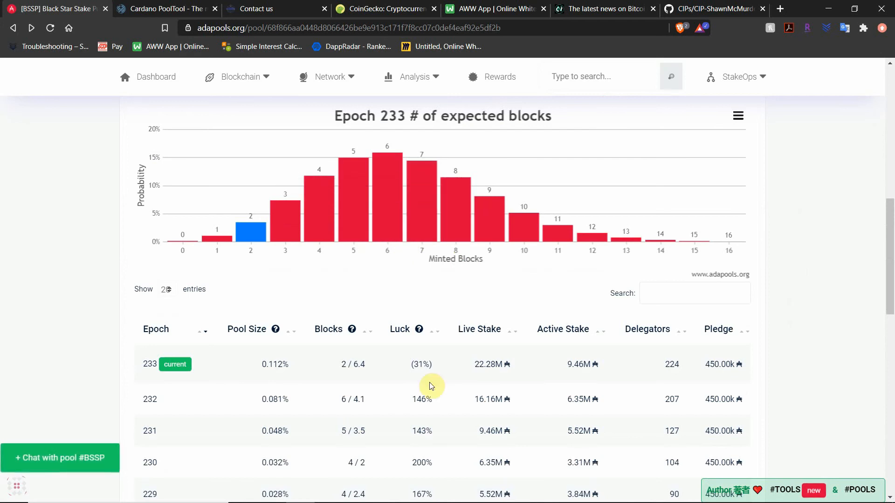
pyautogui.scroll(-3)
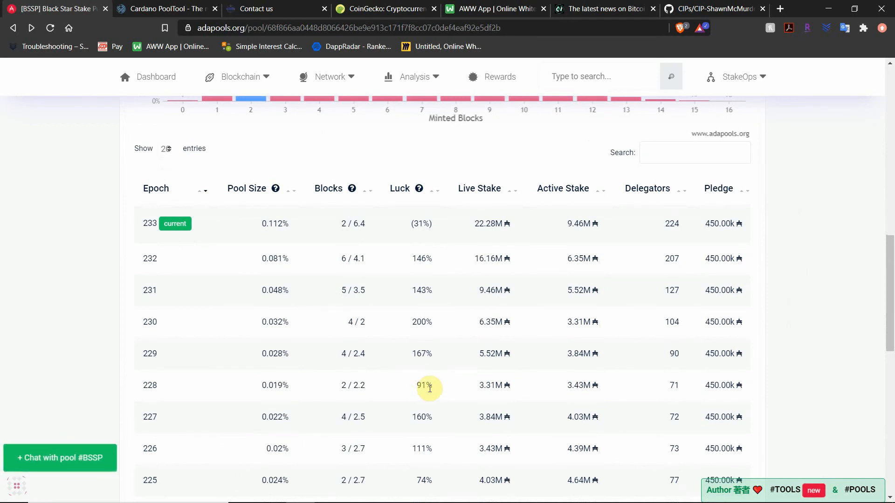
pyautogui.moveTo(420, 406)
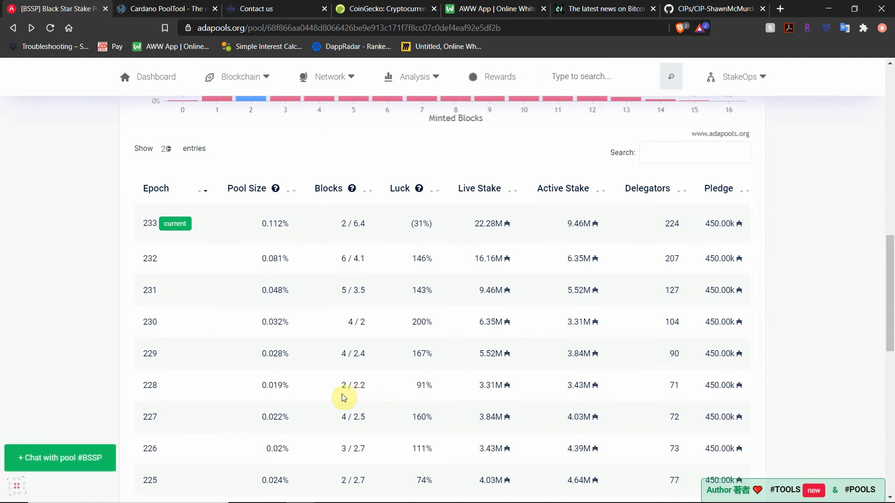
pyautogui.moveTo(360, 400)
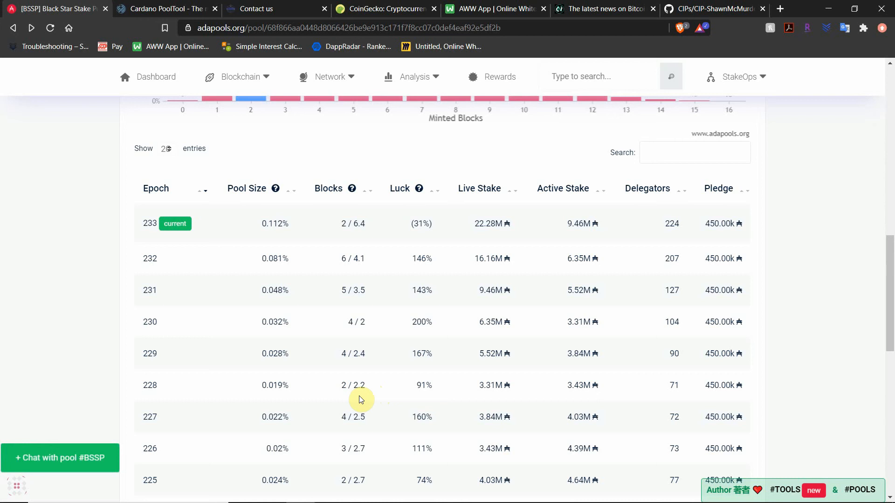
pyautogui.moveTo(371, 400)
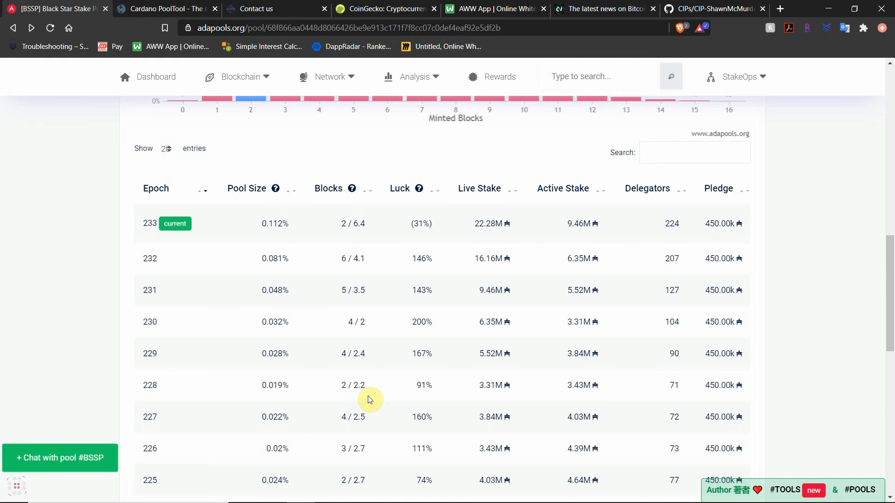
pyautogui.moveTo(391, 408)
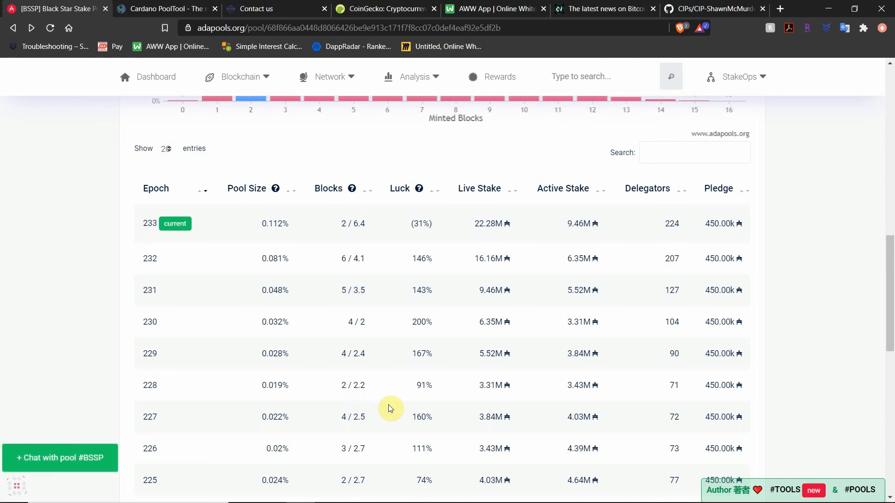
pyautogui.moveTo(395, 307)
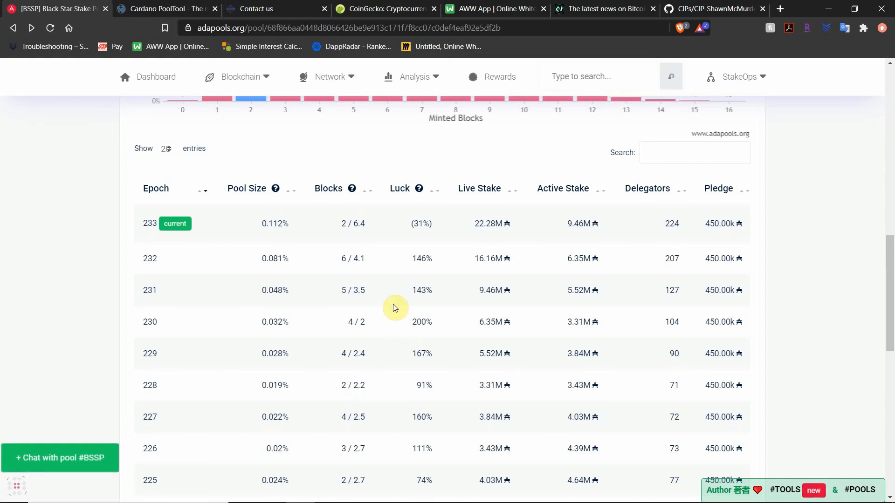
pyautogui.moveTo(382, 275)
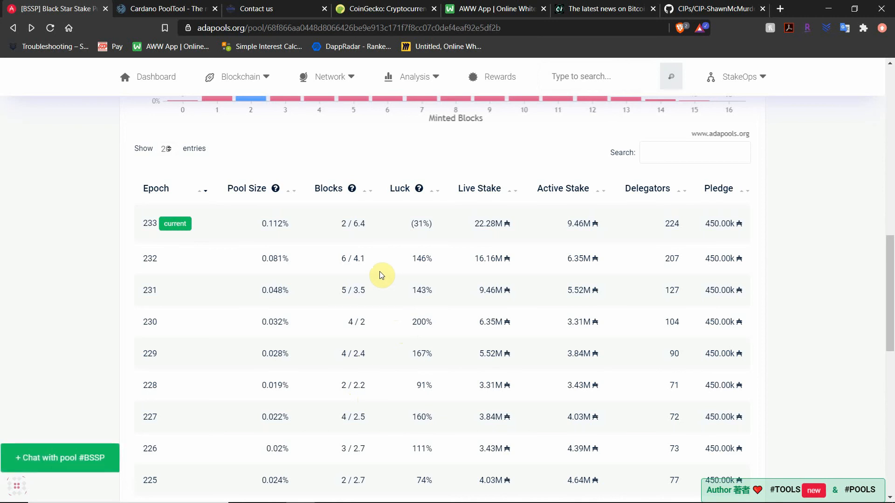
pyautogui.moveTo(405, 399)
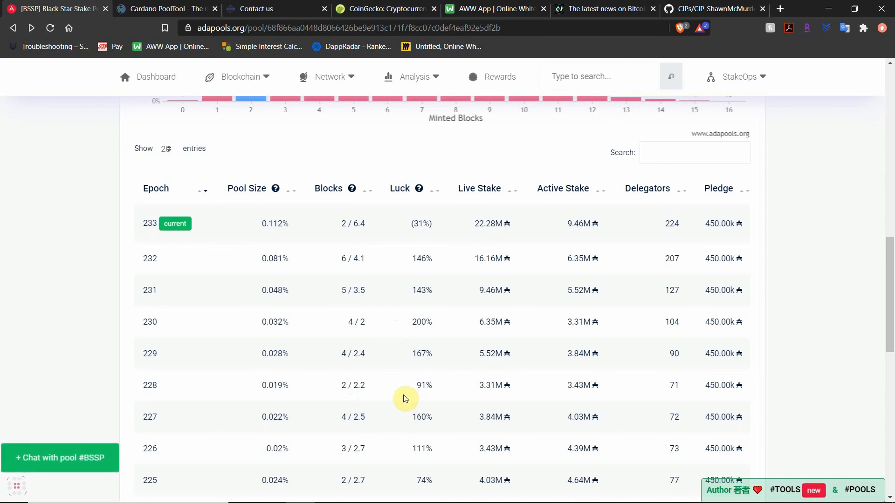
pyautogui.moveTo(388, 455)
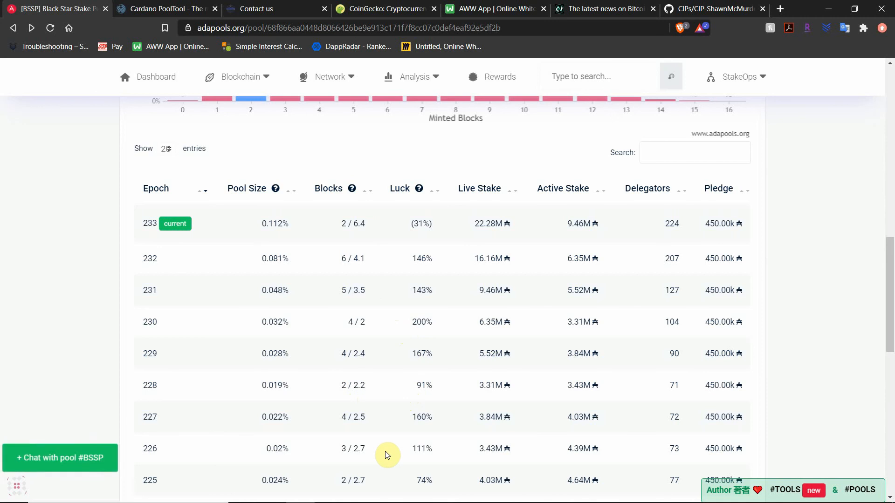
pyautogui.moveTo(399, 422)
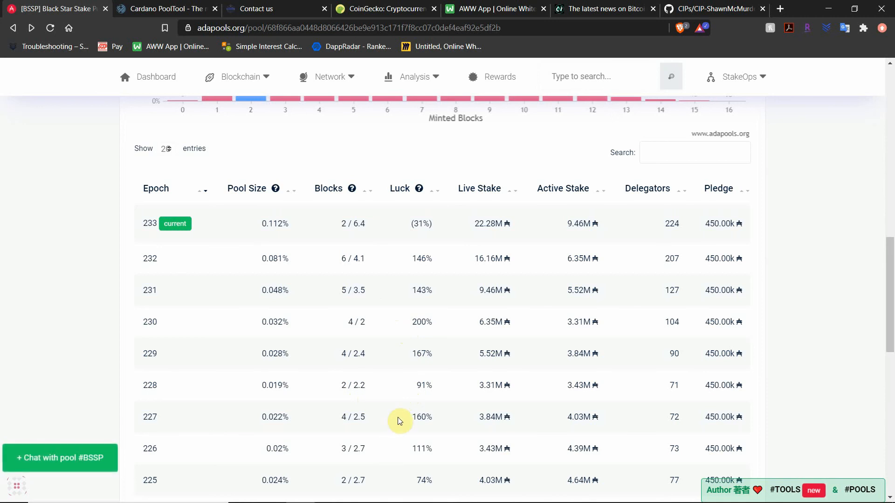
pyautogui.moveTo(399, 368)
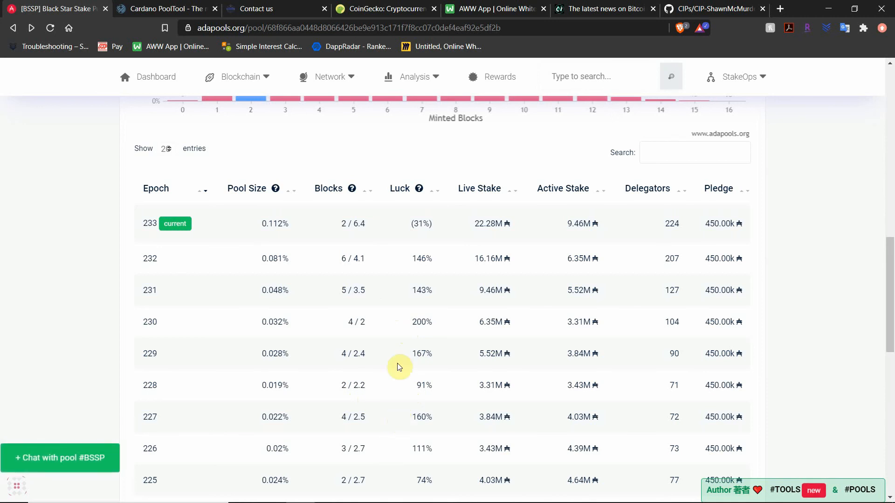
pyautogui.moveTo(394, 264)
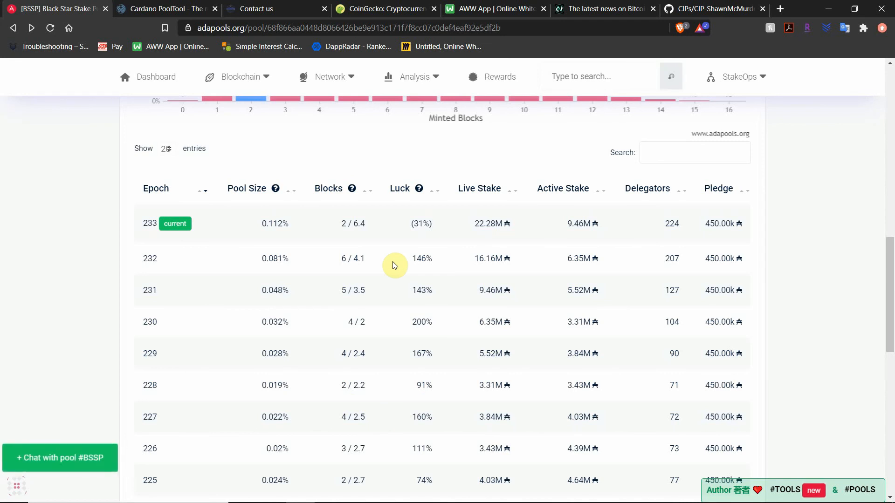
pyautogui.moveTo(404, 330)
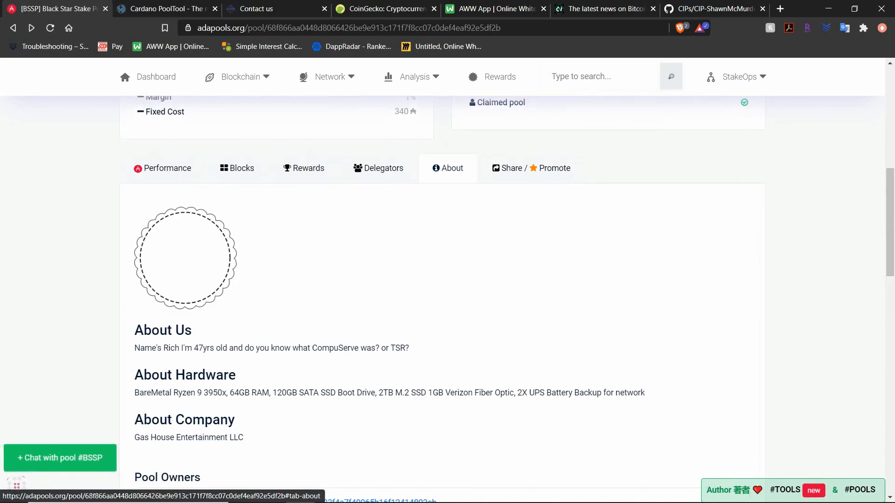
pyautogui.scroll(-3)
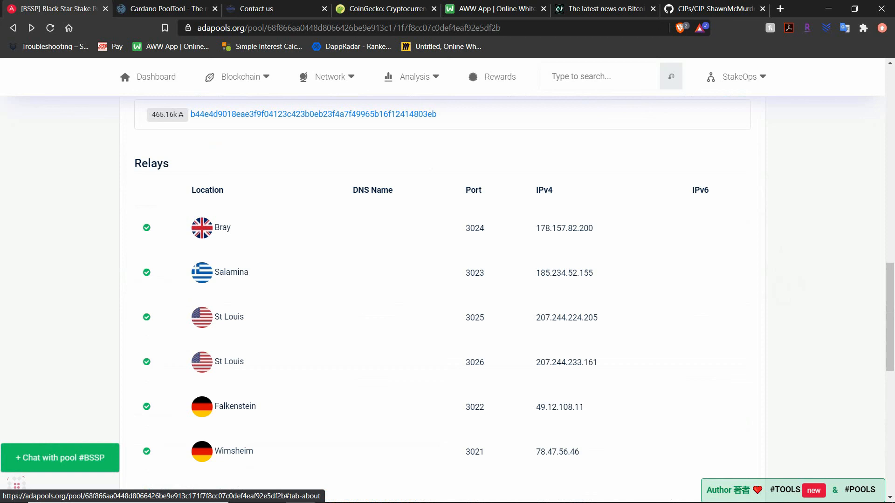
pyautogui.scroll(-3)
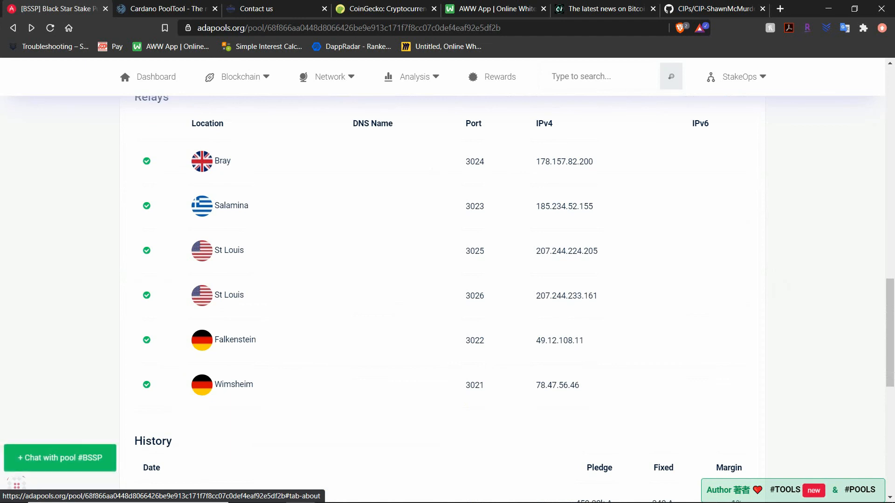
pyautogui.moveTo(336, 136)
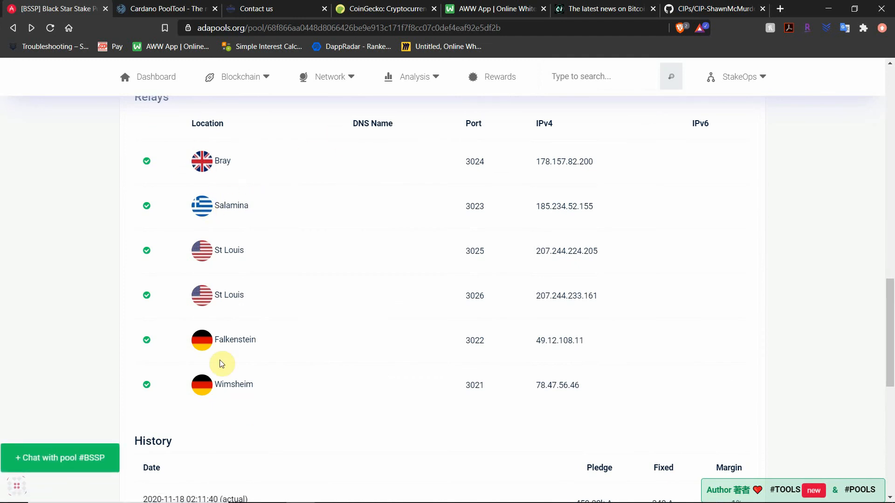
pyautogui.moveTo(248, 386)
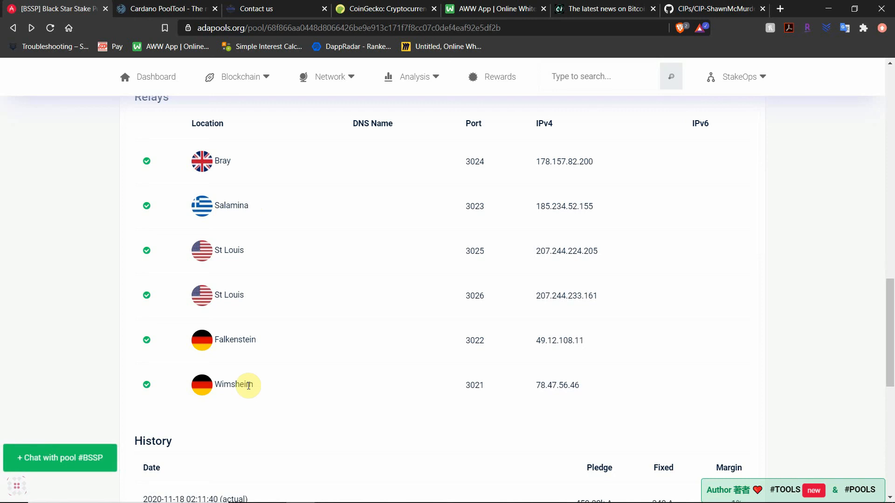
pyautogui.scroll(3)
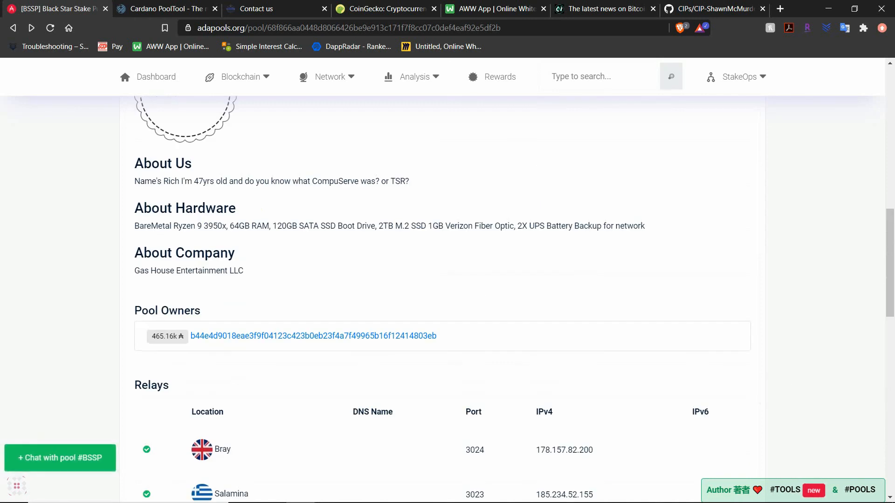
pyautogui.scroll(-3)
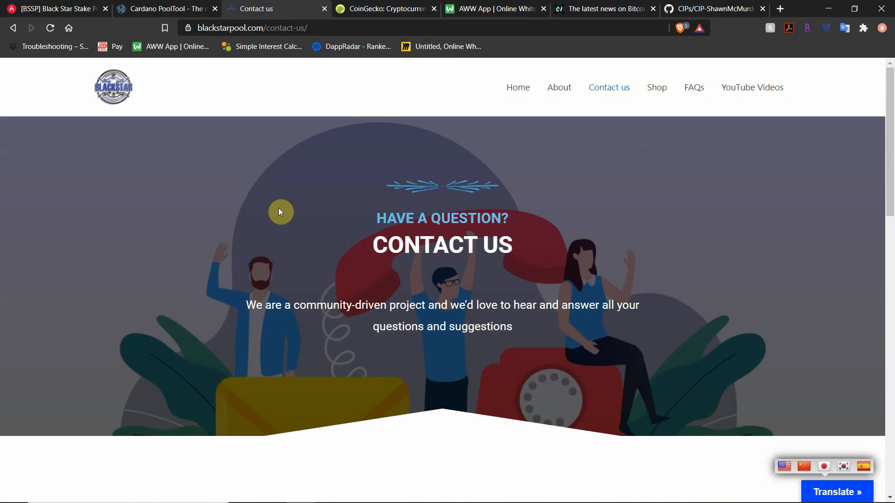
pyautogui.scroll(-3)
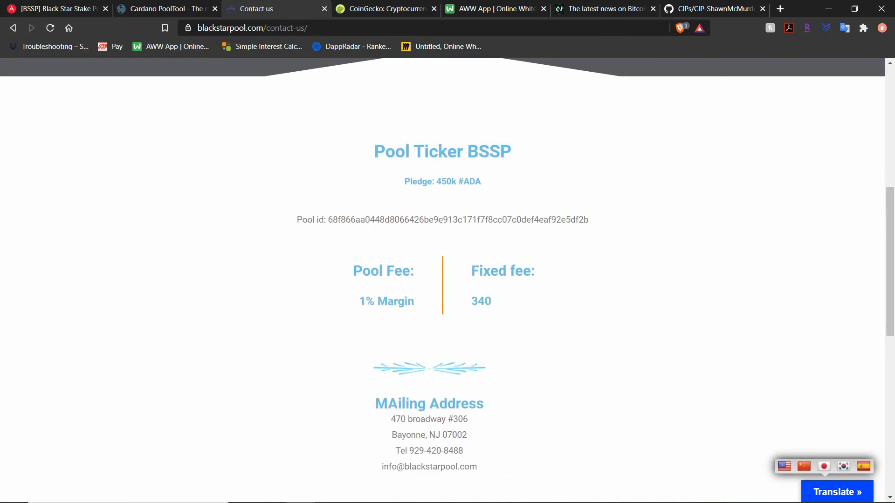
pyautogui.scroll(-3)
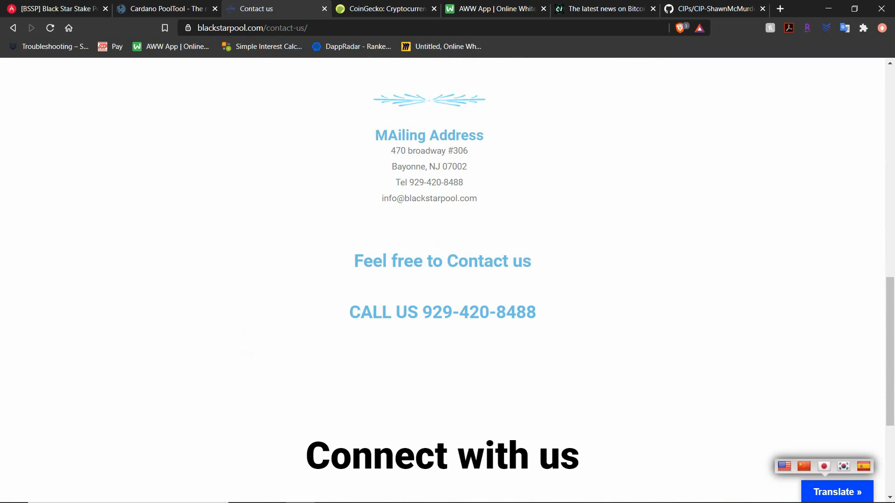
pyautogui.scroll(-3)
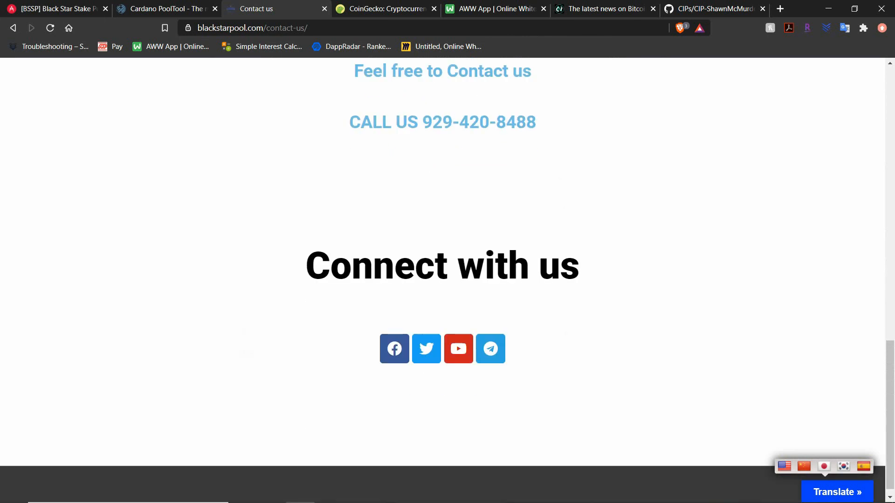